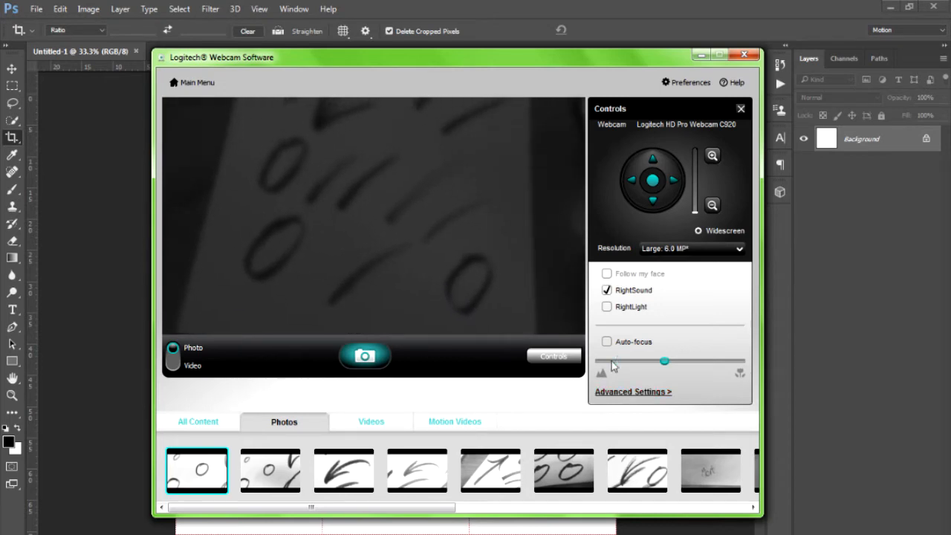
- Adjust the webcam's manual focus until the marker arrow strokes are sharp, then capture
left_click(633, 392)
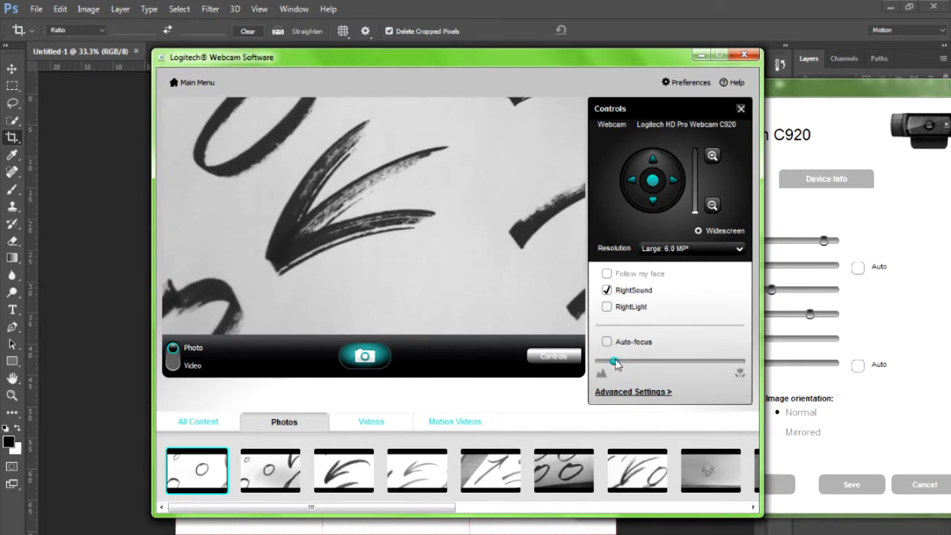
left_click_drag(613, 362, 628, 363)
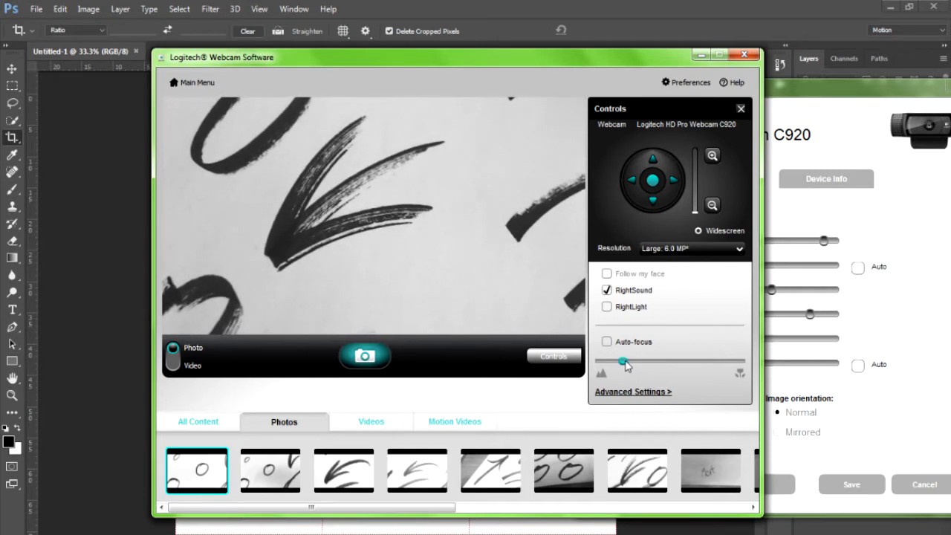
left_click(365, 355)
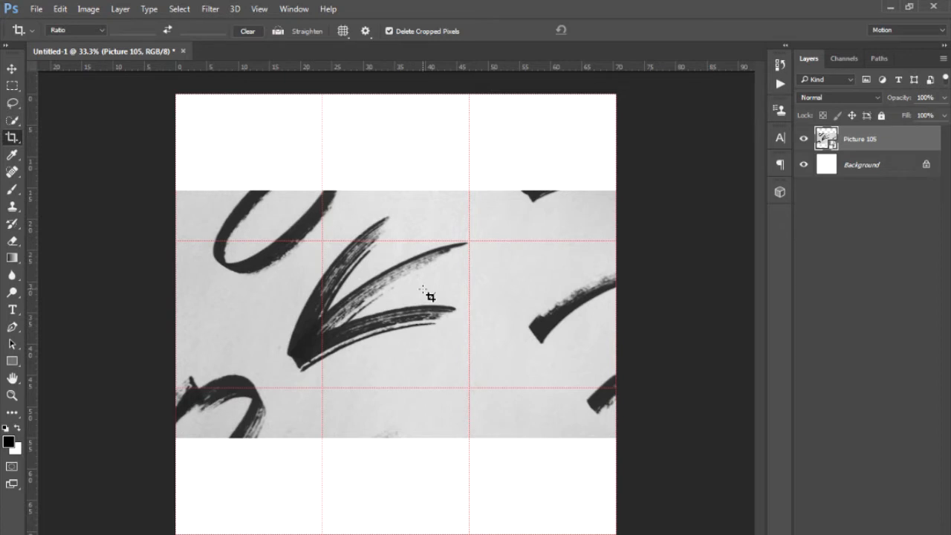
mouse_move(437, 359)
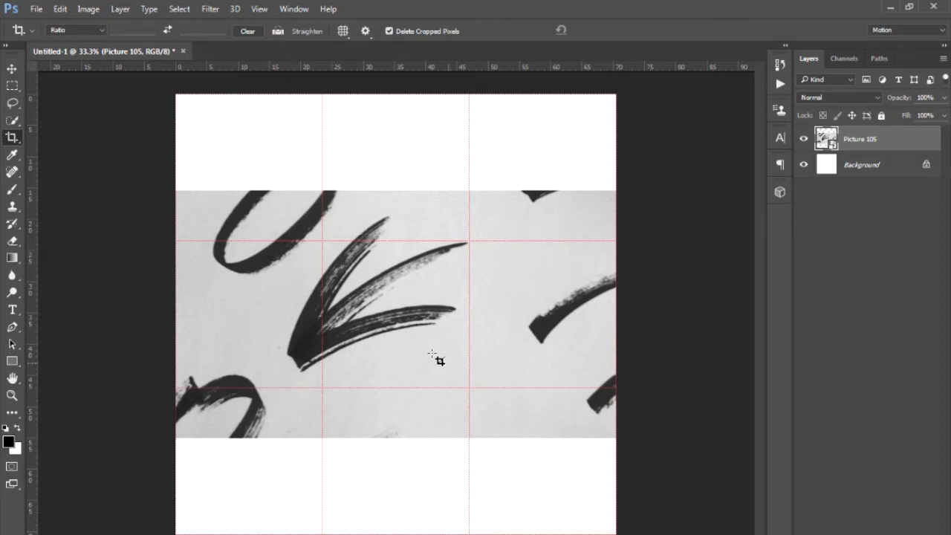
- Commit the placed Picture 105 photo and switch to the Lasso tool
left_click(13, 68)
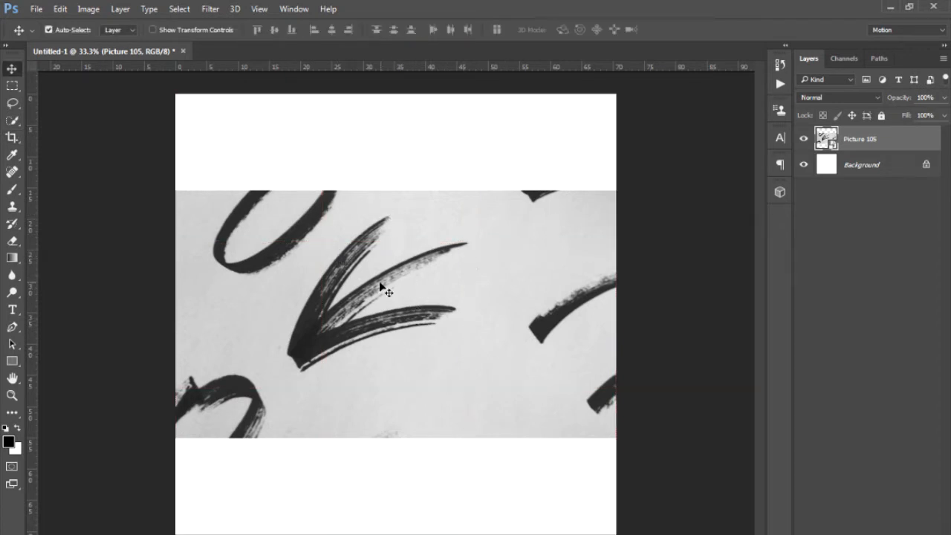
mouse_move(492, 219)
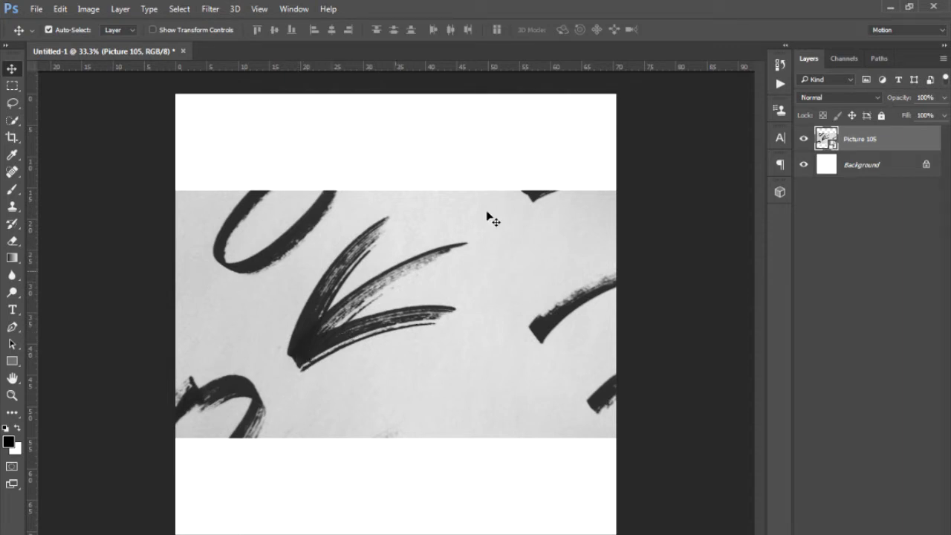
mouse_move(372, 342)
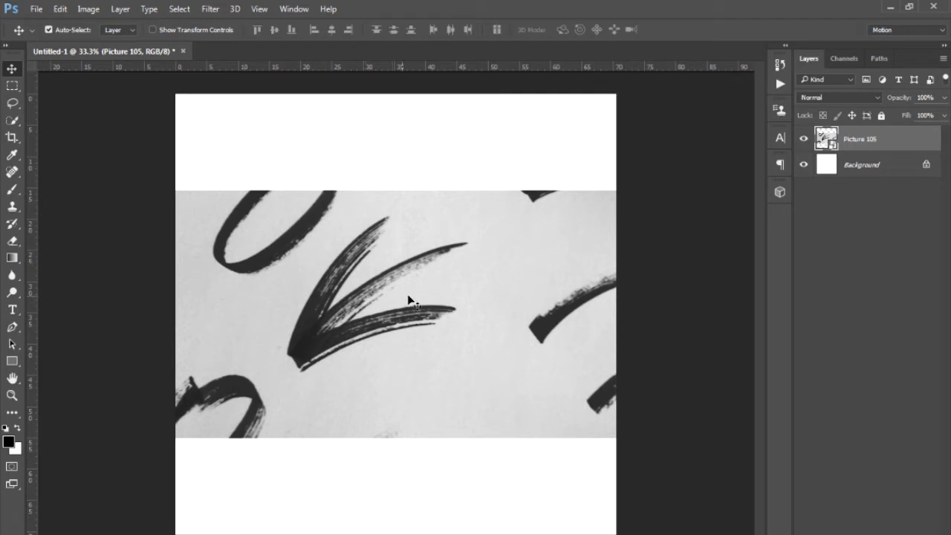
left_click(13, 102)
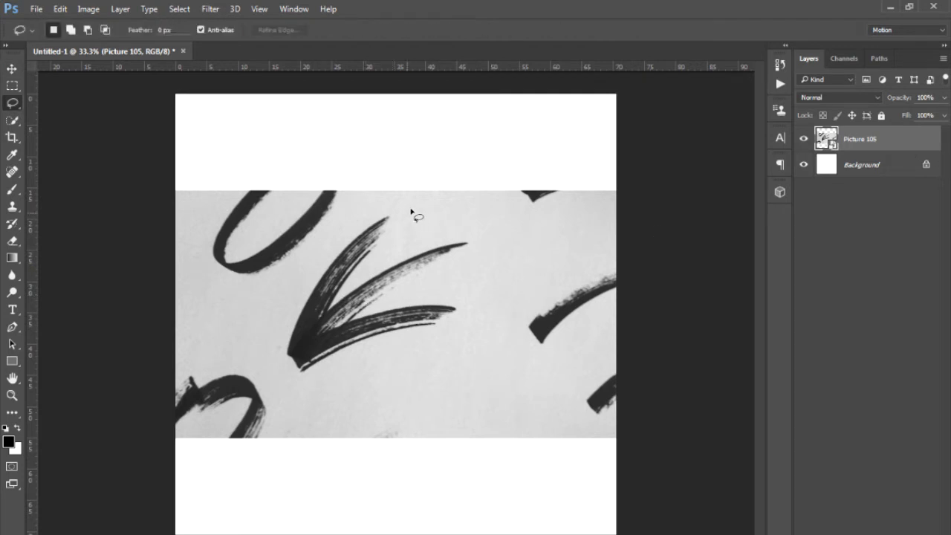
- Lasso the arrow onto Layer 1 and open its Layer Style blending options
left_click_drag(401, 203, 350, 397)
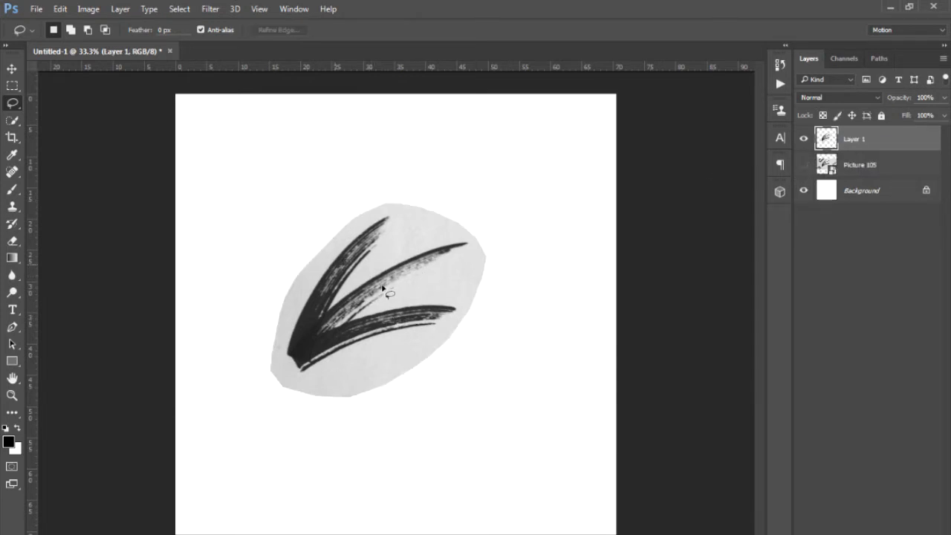
mouse_move(846, 154)
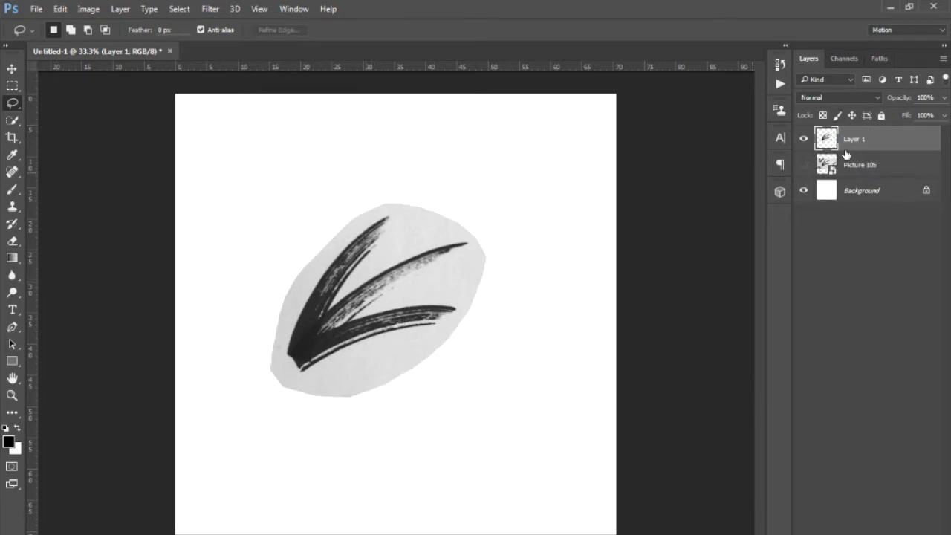
double_click(827, 139)
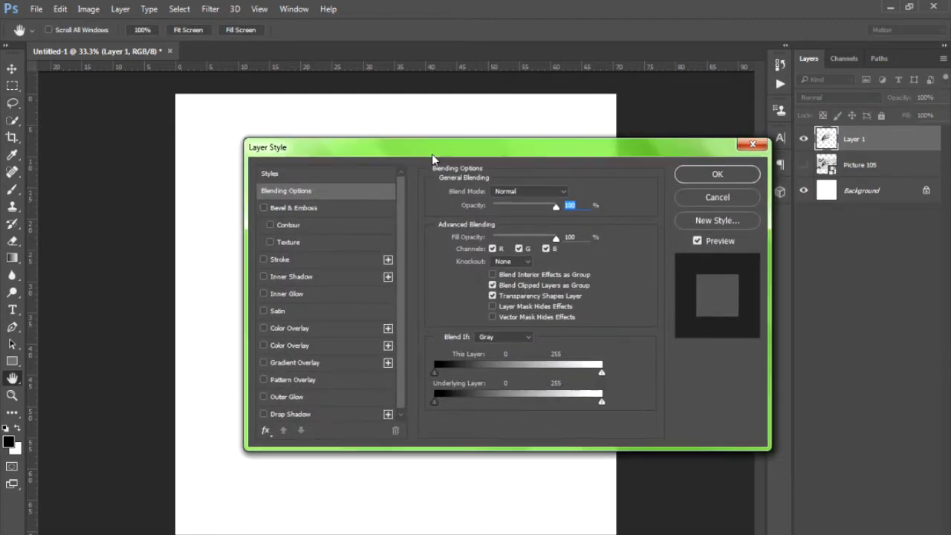
mouse_move(384, 156)
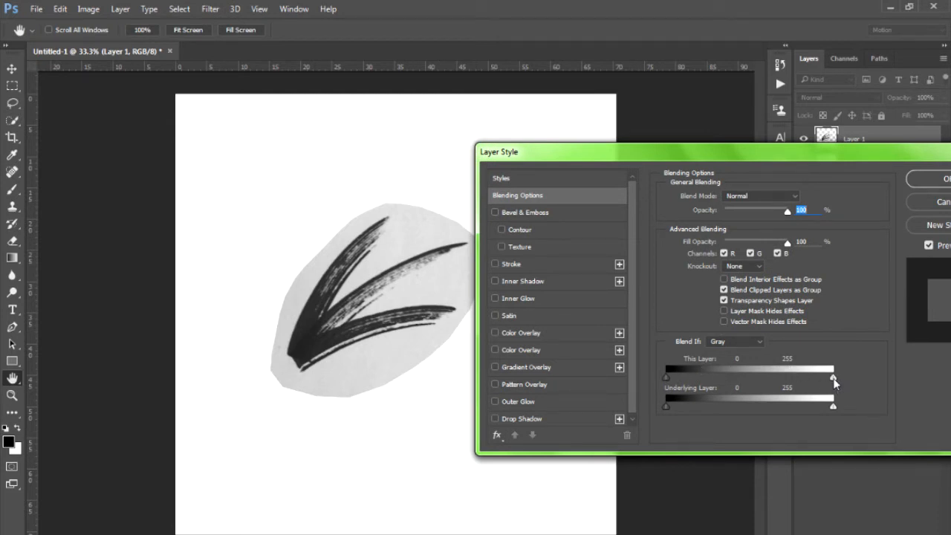
- Drag the This Layer white slider left to blend away the grey paper
left_click_drag(833, 379, 830, 379)
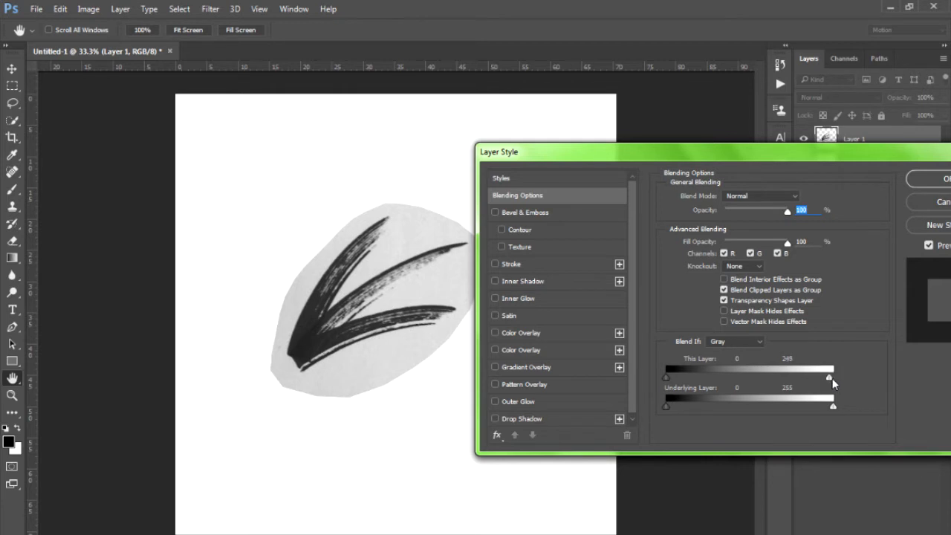
left_click_drag(831, 379, 778, 379)
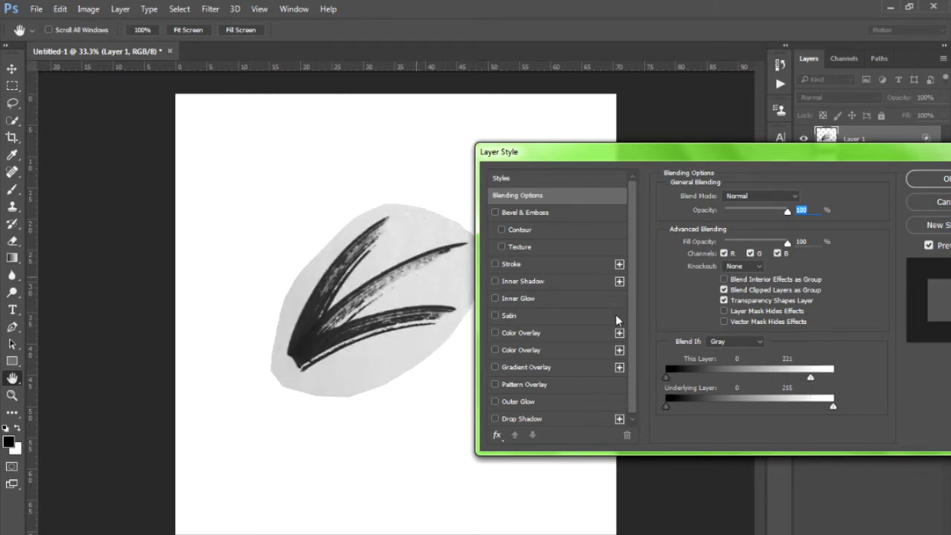
left_click_drag(824, 368, 803, 379)
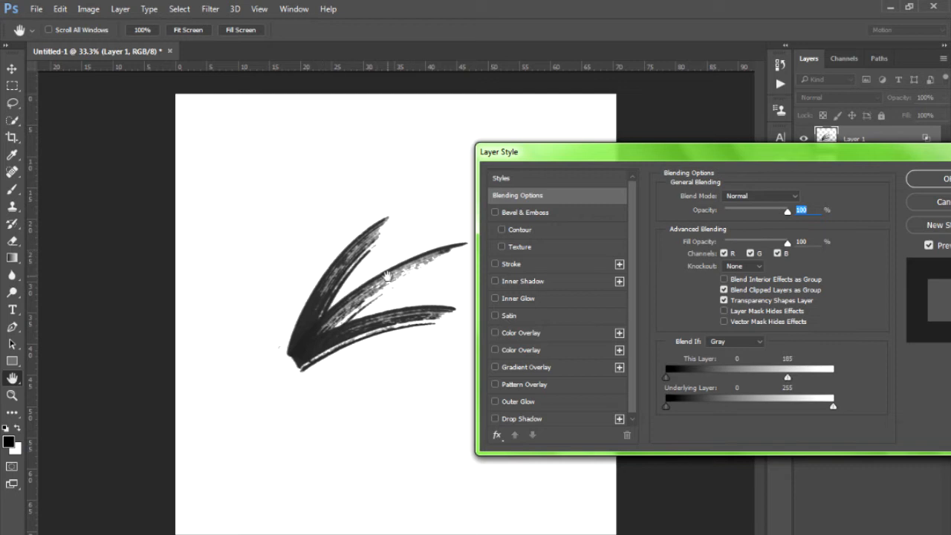
mouse_move(324, 330)
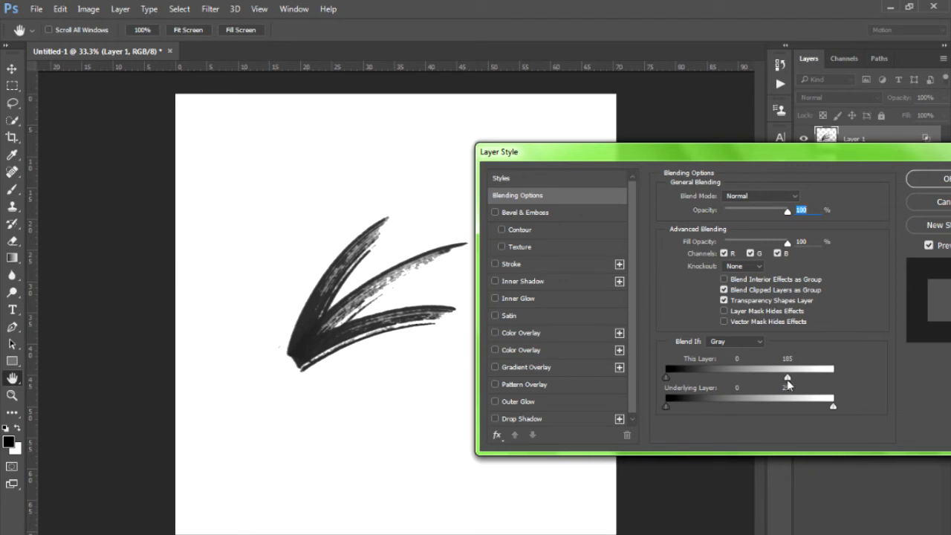
- Alt-split the white slider to soften the arrow stroke's edges
left_click_drag(778, 381, 784, 381)
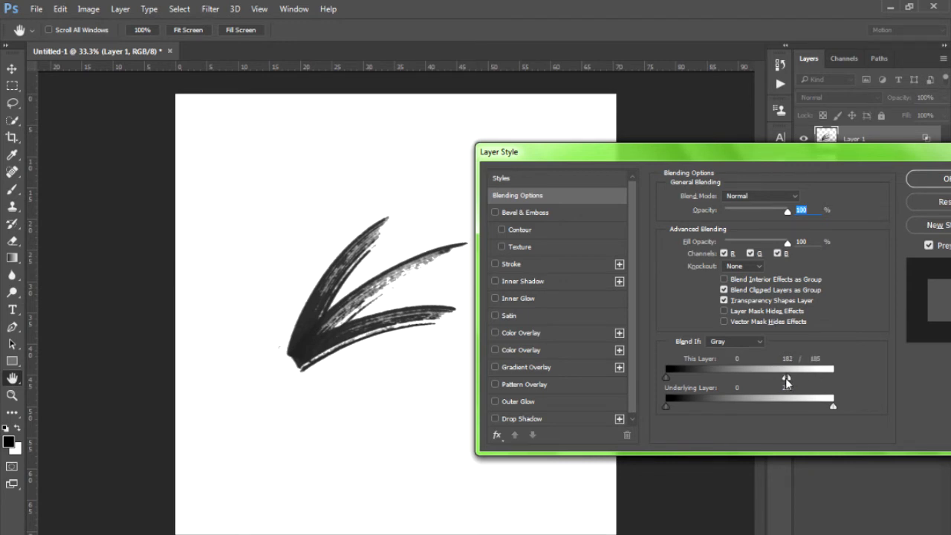
left_click_drag(786, 381, 741, 381)
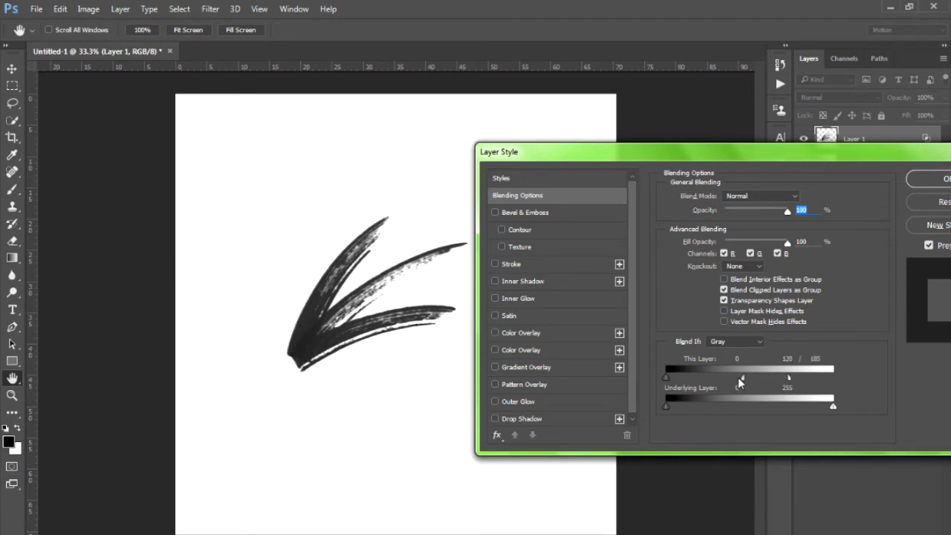
left_click_drag(758, 377, 746, 378)
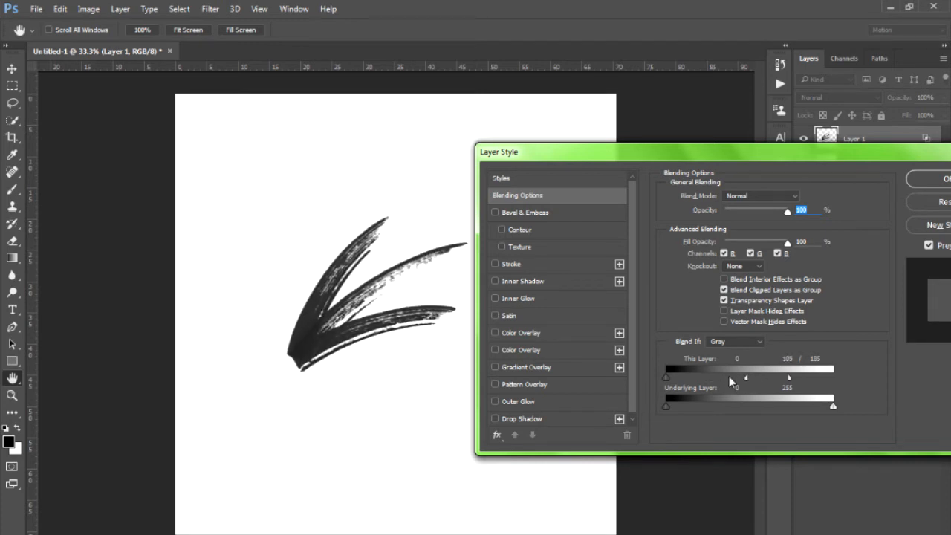
left_click_drag(746, 378, 729, 377)
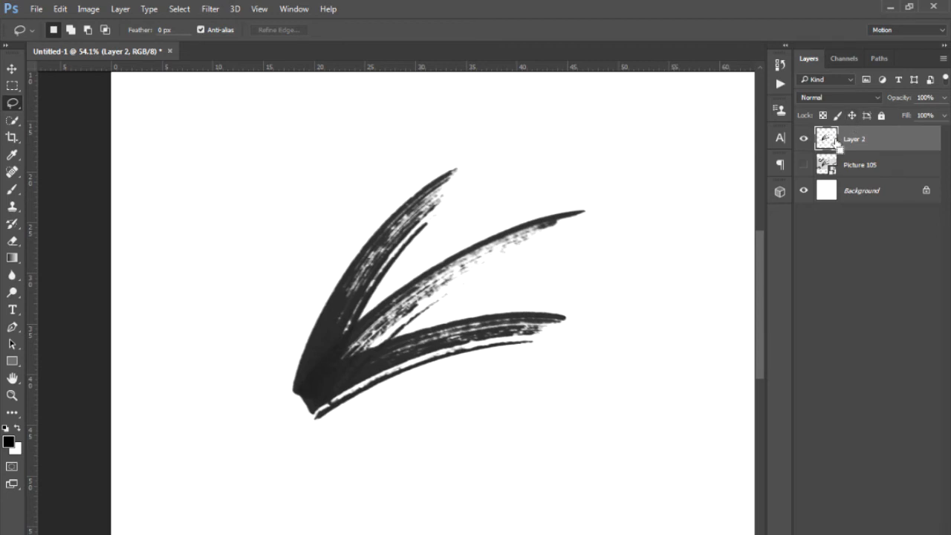
- Add a Color Overlay to the stroke layer with colour #ff0000
left_click(420, 308)
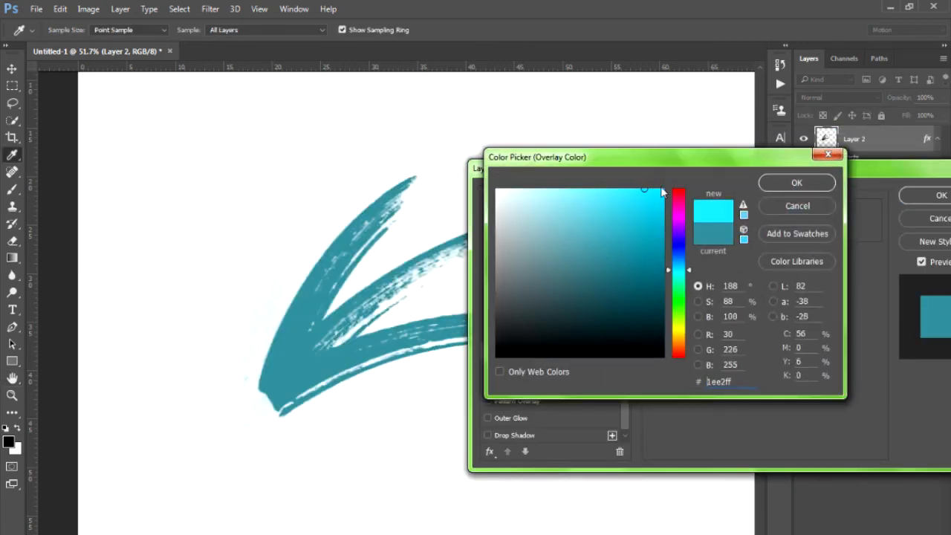
left_click(677, 190)
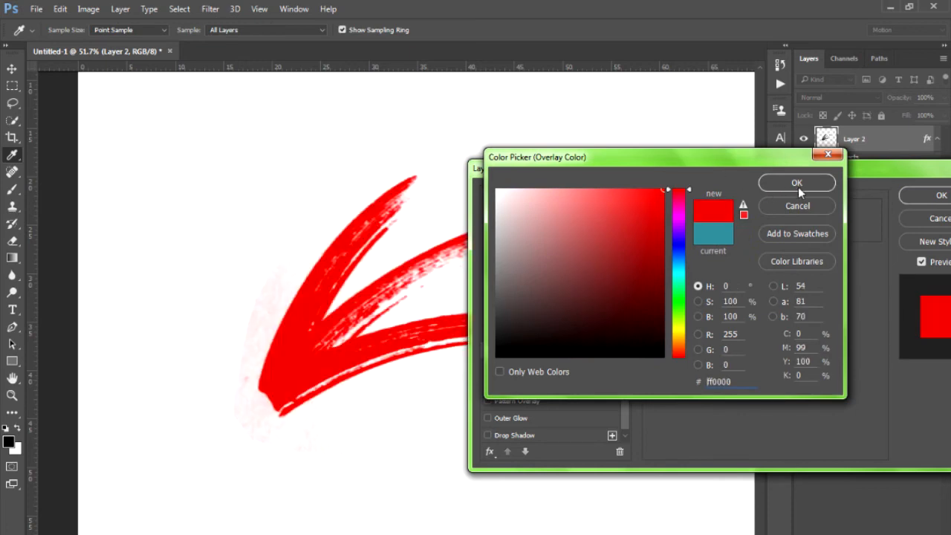
left_click(796, 183)
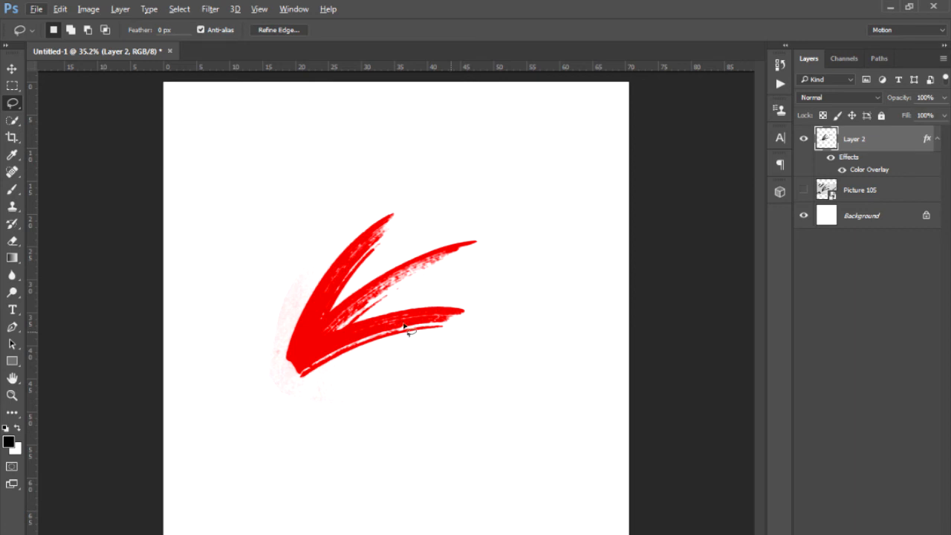
mouse_move(472, 199)
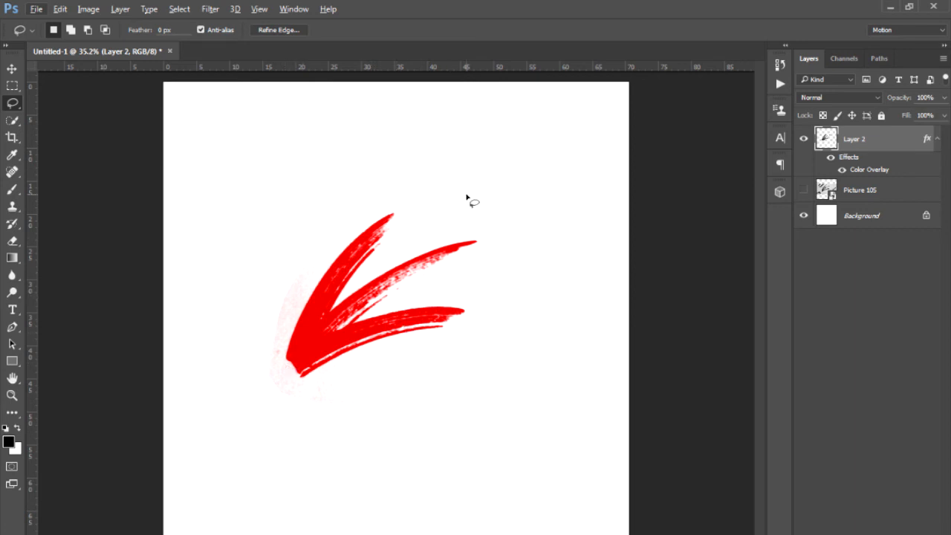